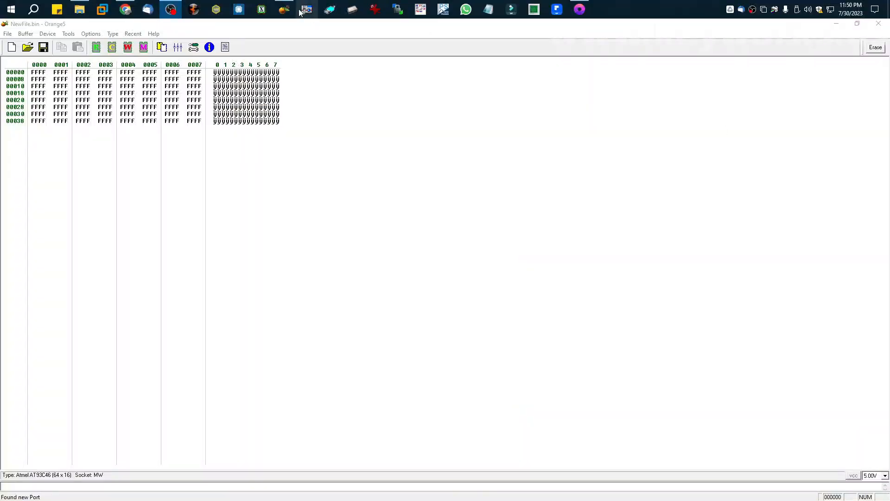
Step: Select the MC9S12XEQ384 chip from the 3-MTRK configuration as the device type
{"action": "left_click", "coordinate": [112, 33]}
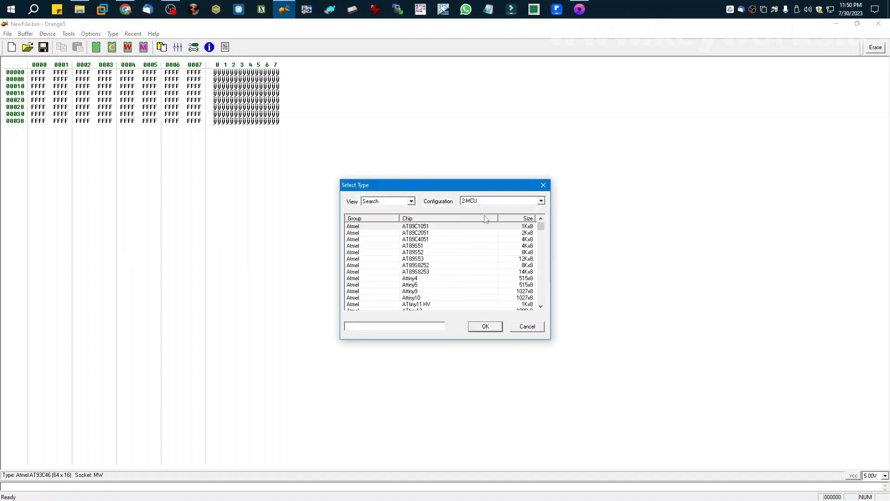
{"action": "left_click", "coordinate": [540, 201]}
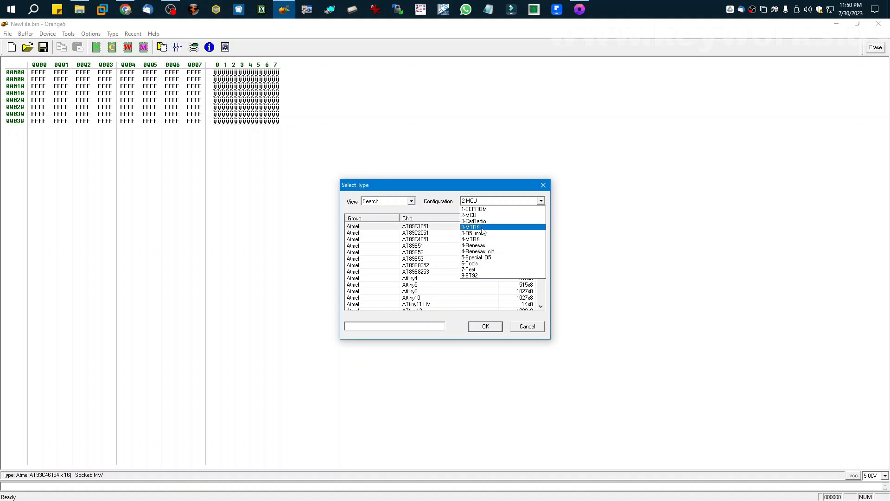
{"action": "left_click", "coordinate": [472, 226]}
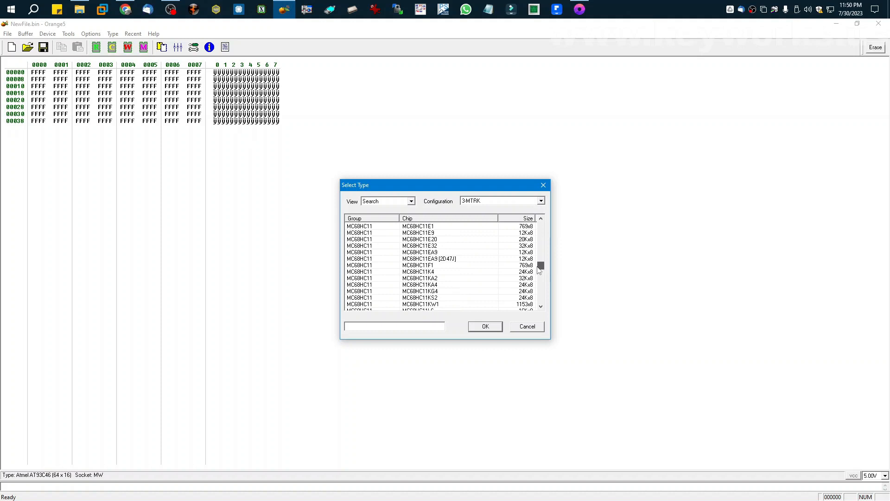
{"action": "scroll", "scroll_direction": "down", "scroll_amount": 3}
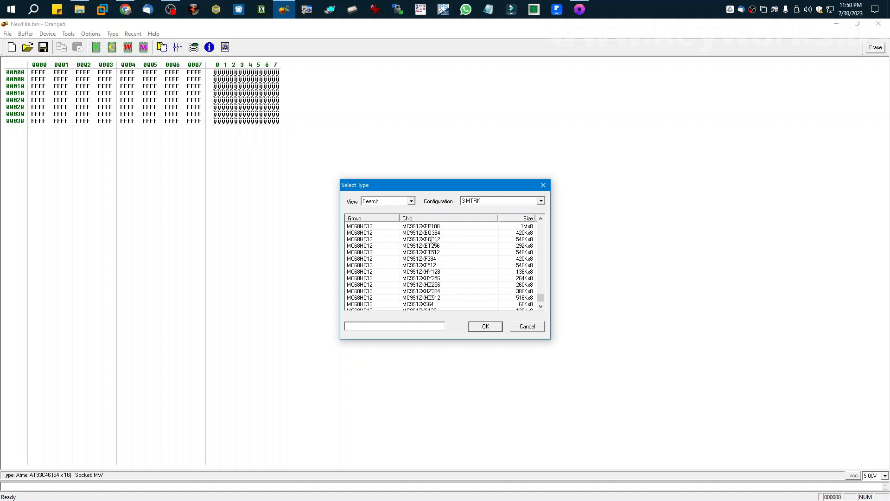
{"action": "left_click", "coordinate": [422, 232]}
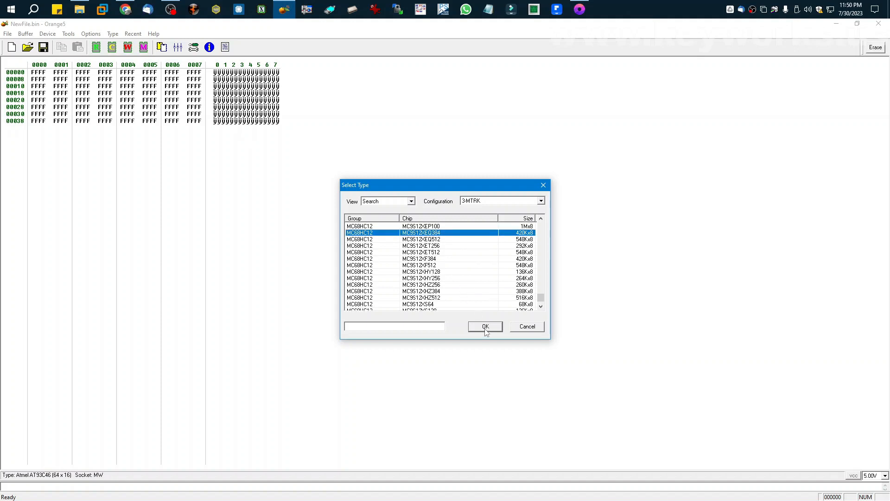
{"action": "left_click", "coordinate": [484, 326]}
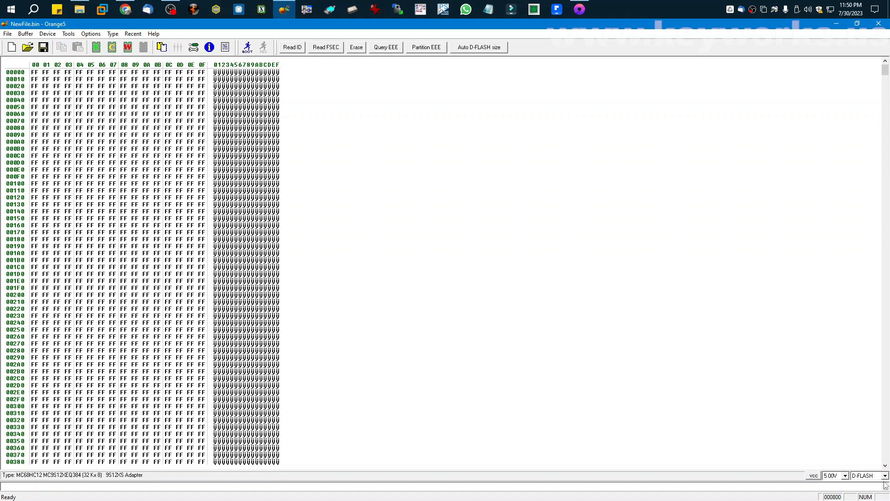
Step: Check the memory area options and keep D-FLASH as the area
{"action": "left_click", "coordinate": [867, 476]}
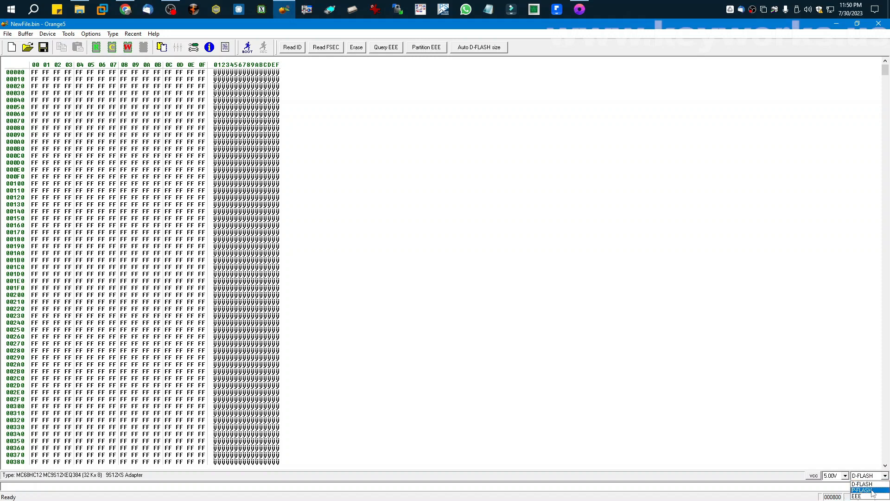
{"action": "left_click", "coordinate": [862, 496]}
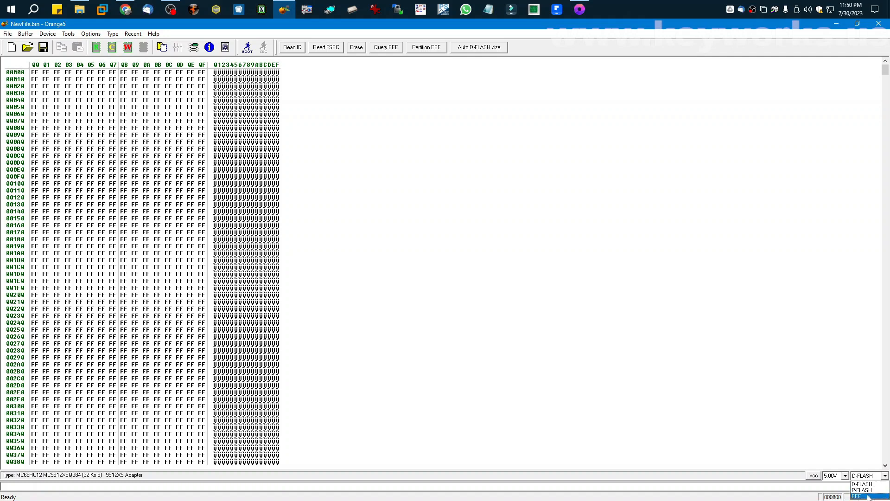
{"action": "left_click", "coordinate": [867, 476]}
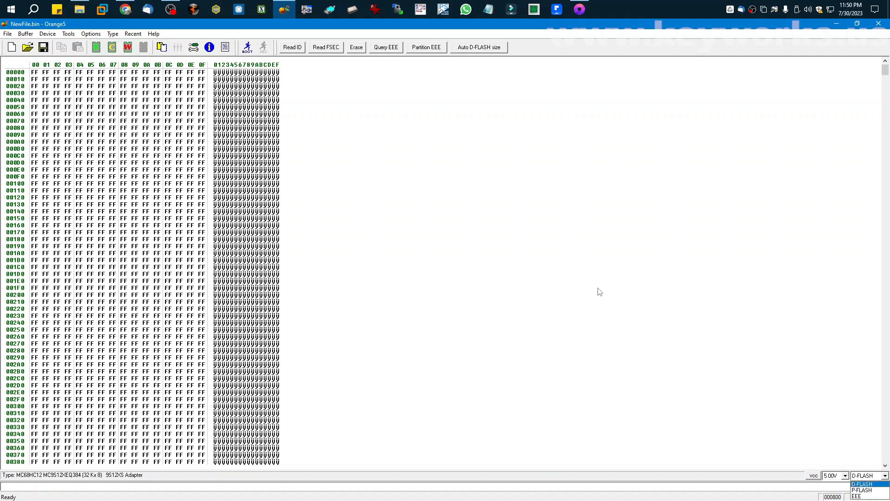
{"action": "mouse_move", "coordinate": [333, 91]}
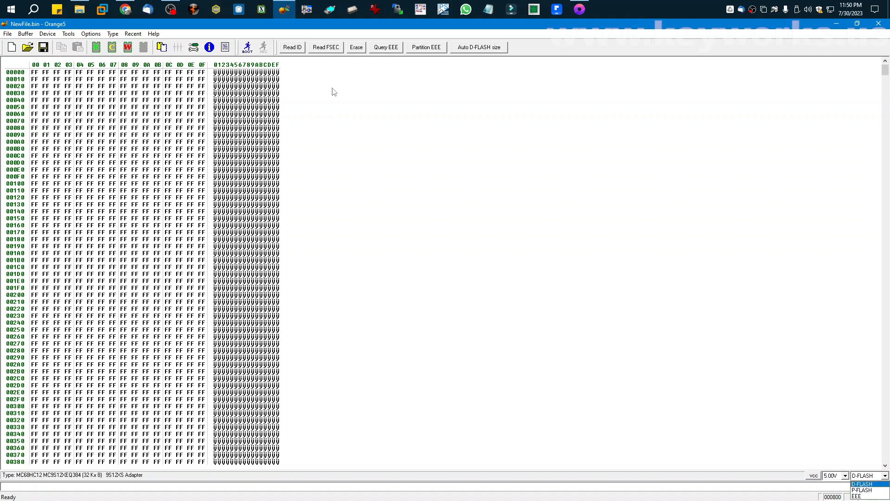
{"action": "left_click", "coordinate": [247, 47]}
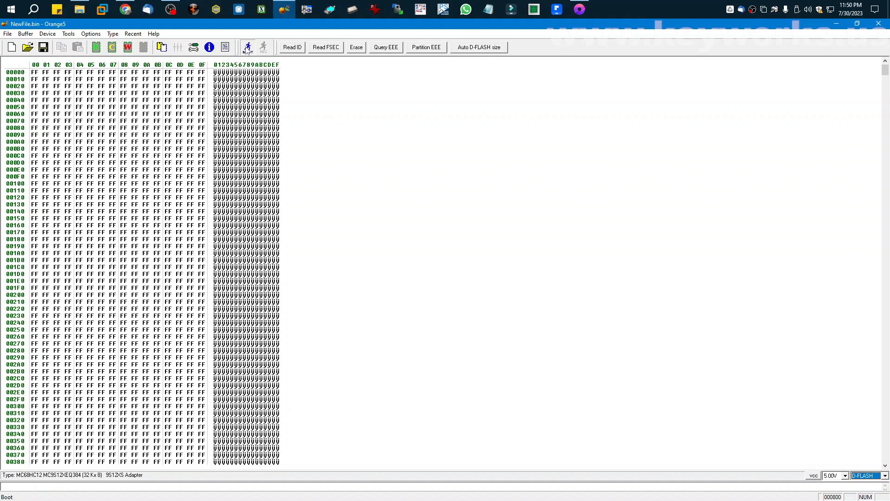
Step: Attempt a boot, dismiss the Unknown MCU ID [FFFF] error, and bring up Help
{"action": "left_click", "coordinate": [247, 47]}
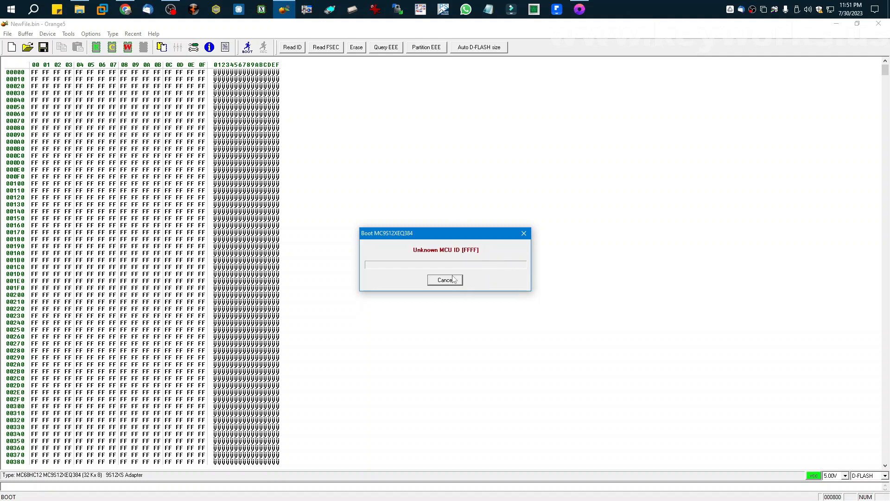
{"action": "left_click", "coordinate": [133, 33]}
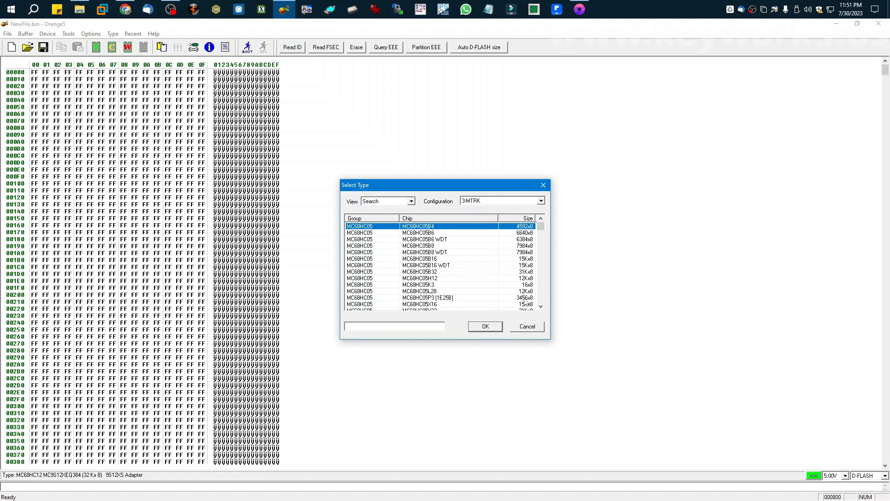
{"action": "left_click", "coordinate": [153, 34]}
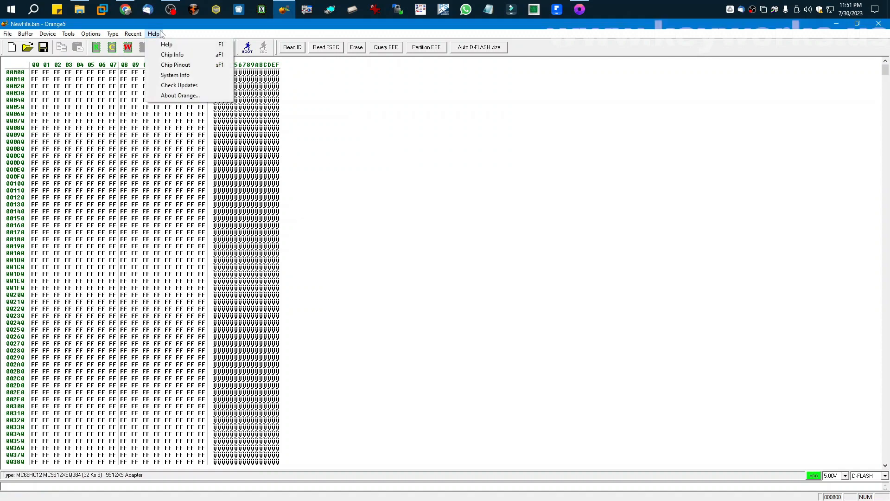
Step: Show the MC9S12XEQ384 QFP80 chip pinout with the programming pins marked
{"action": "left_click", "coordinate": [175, 65]}
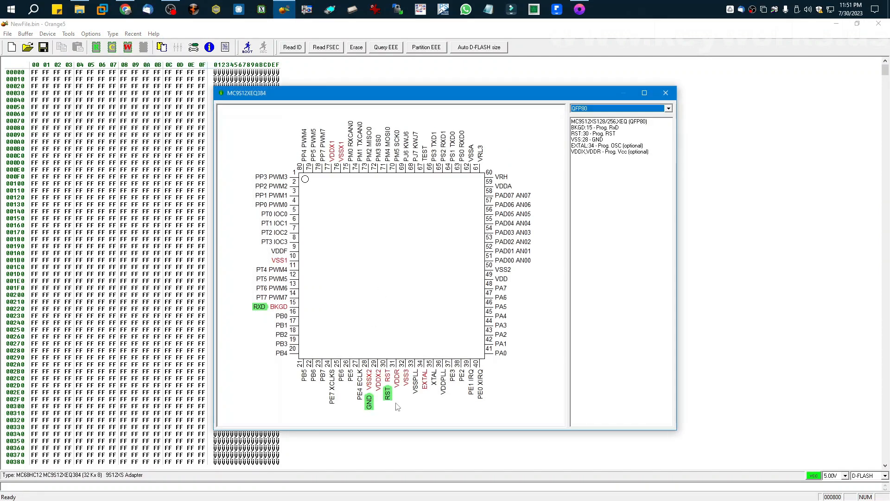
{"action": "mouse_move", "coordinate": [267, 315]}
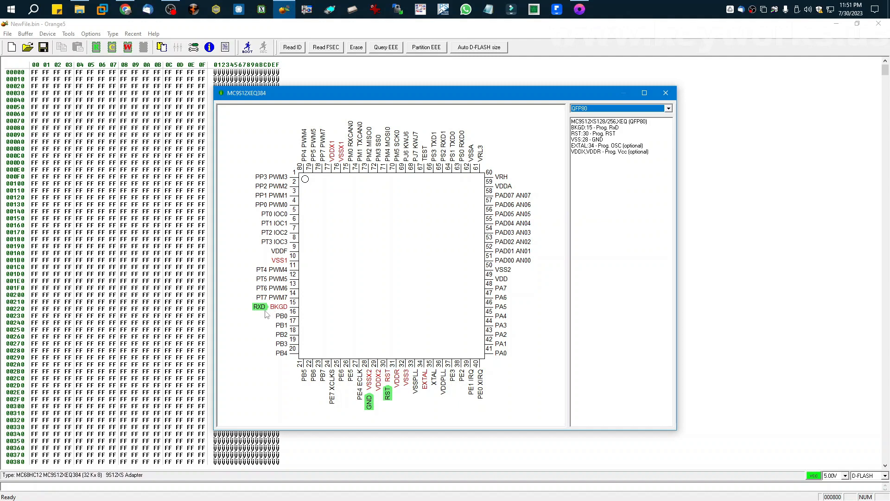
{"action": "mouse_move", "coordinate": [665, 92]}
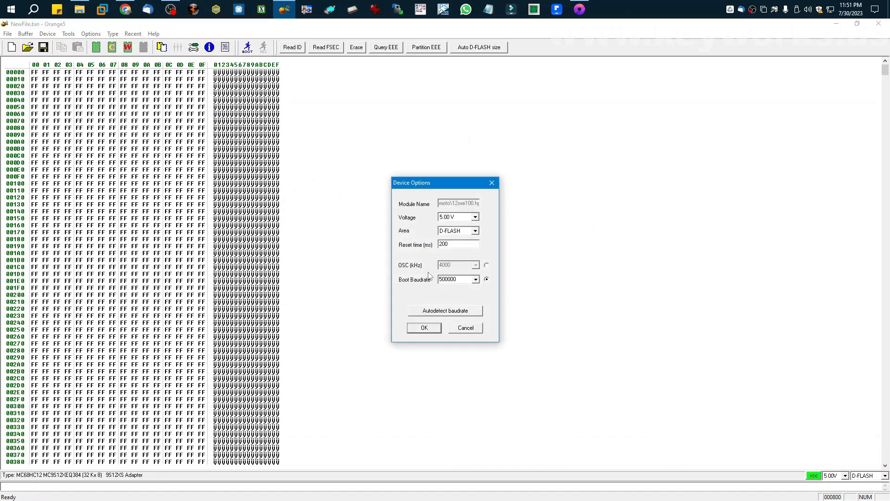
Step: Accept D-FLASH area at 500000 baud, boot the chip and read D-FLASH
{"action": "left_click", "coordinate": [445, 311]}
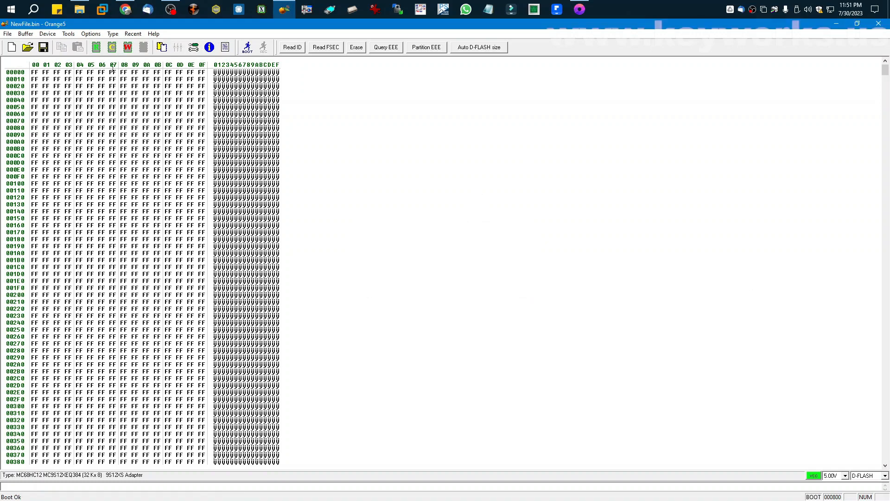
{"action": "left_click", "coordinate": [96, 47]}
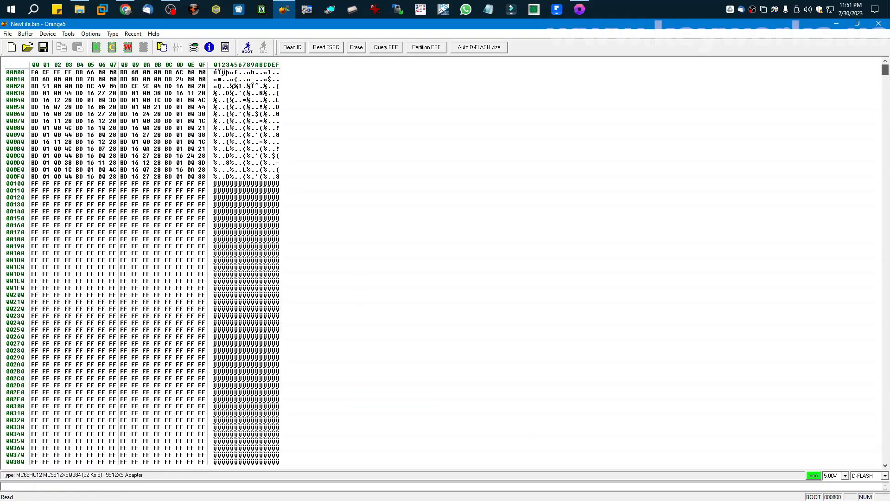
{"action": "left_click", "coordinate": [44, 47]}
{"action": "type", "text": "dflaS"}
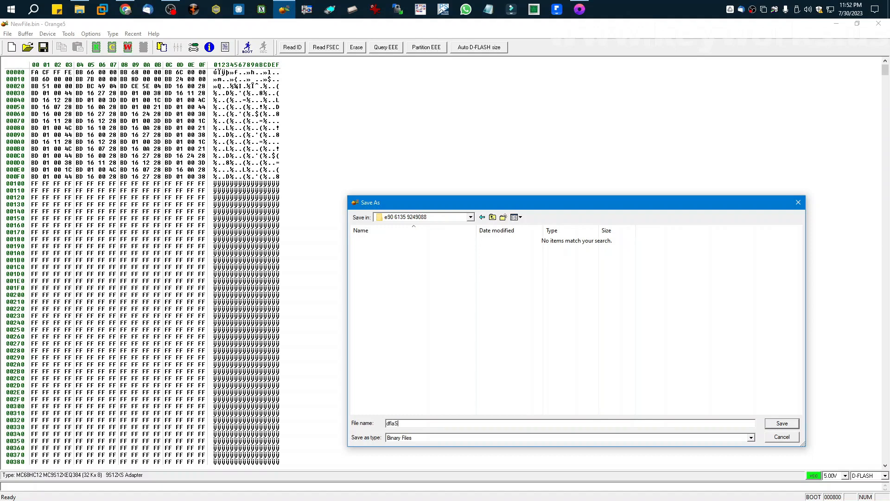
{"action": "key", "text": "BackSpace"}
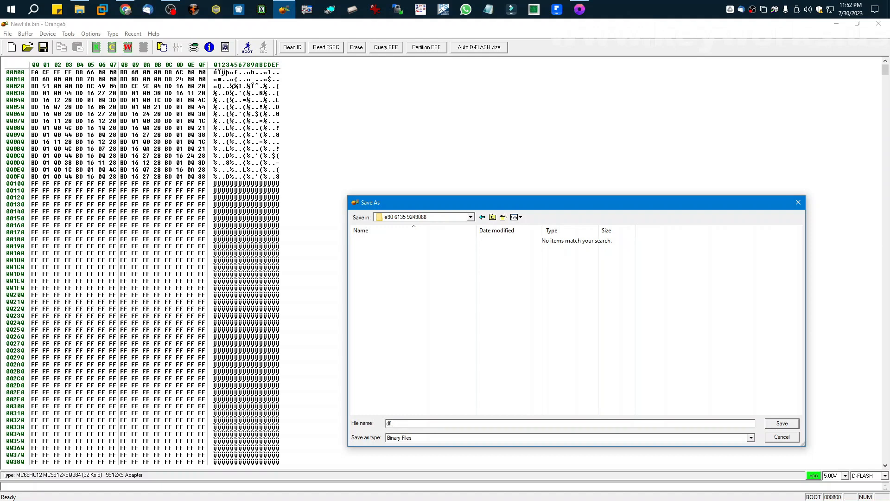
{"action": "type", "text": "ash"}
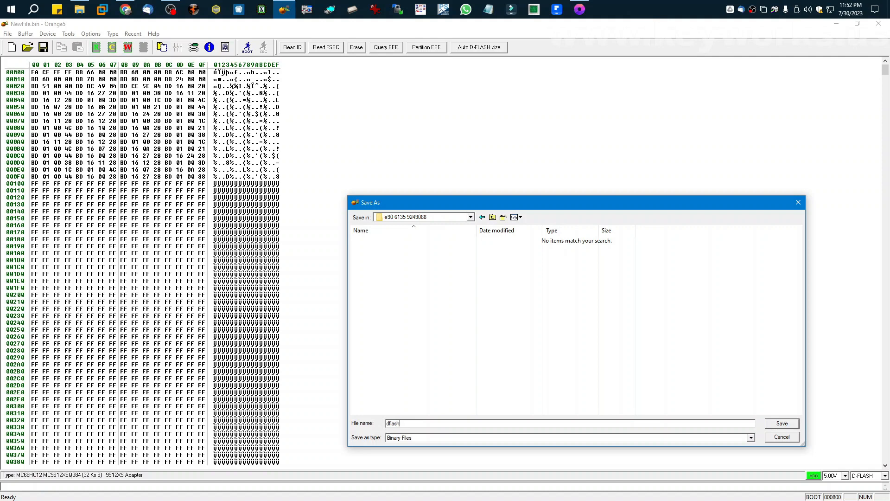
{"action": "left_click", "coordinate": [780, 423]}
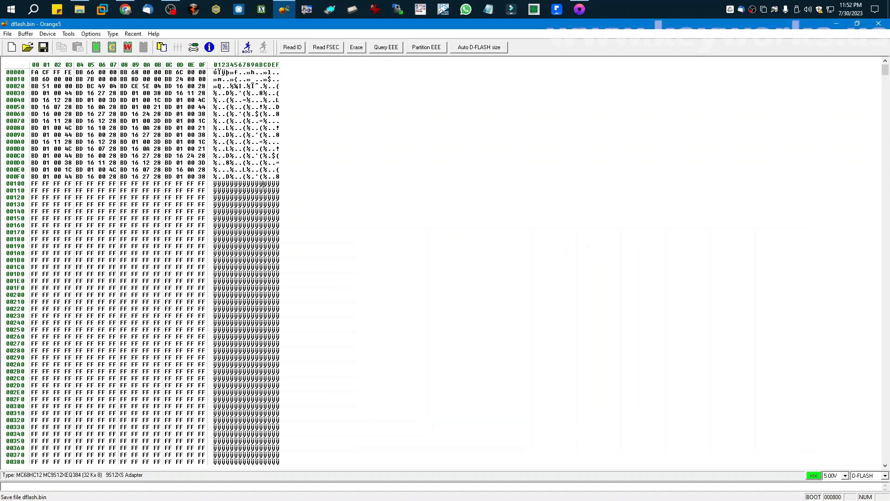
Step: Go to the FRM3 converter web page and accept the storage terms
{"action": "left_click", "coordinate": [879, 475]}
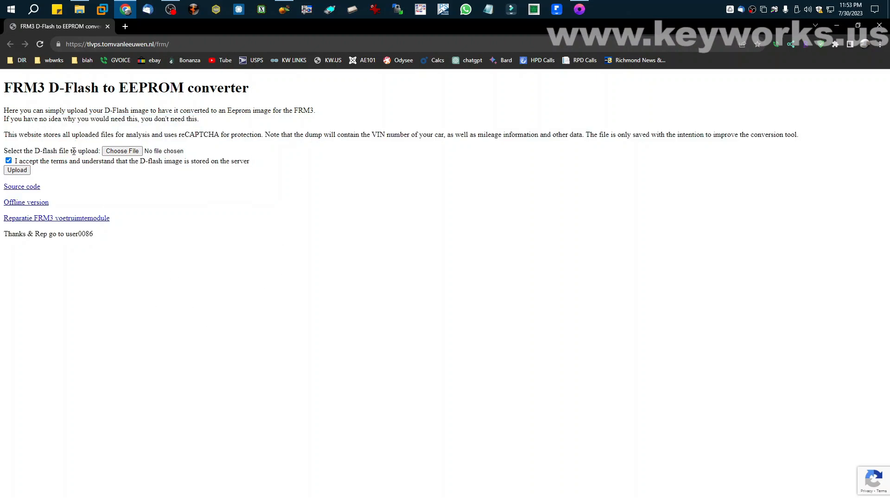
{"action": "mouse_move", "coordinate": [352, 122]}
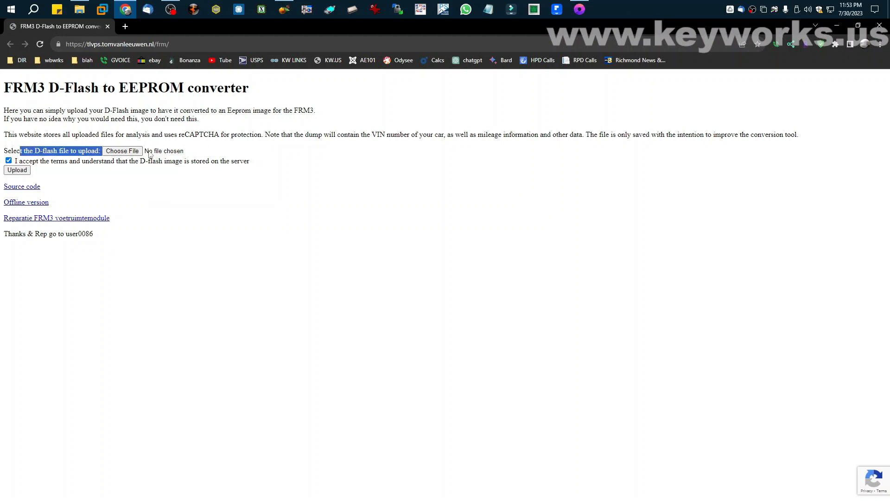
{"action": "left_click", "coordinate": [122, 150]}
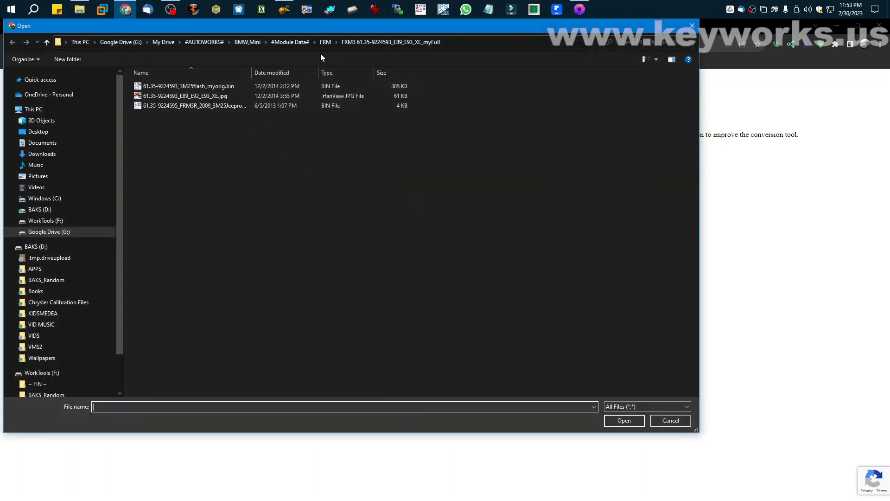
{"action": "left_click", "coordinate": [325, 42]}
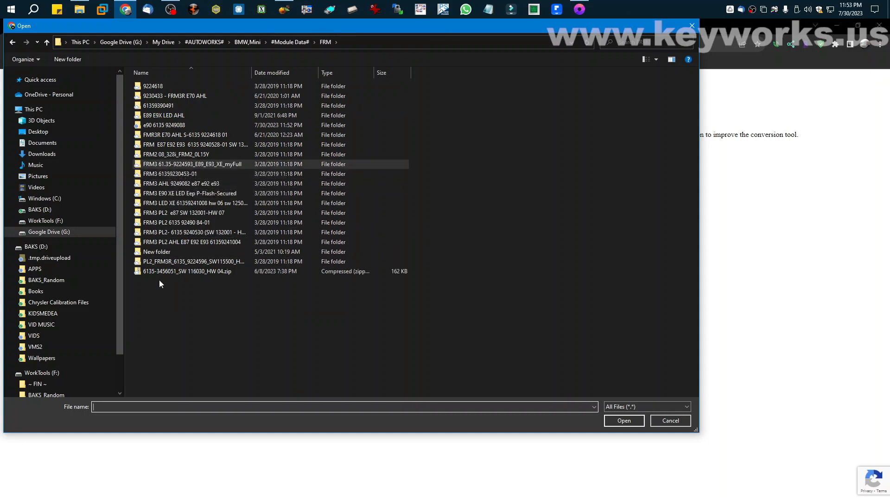
{"action": "left_click", "coordinate": [278, 72]}
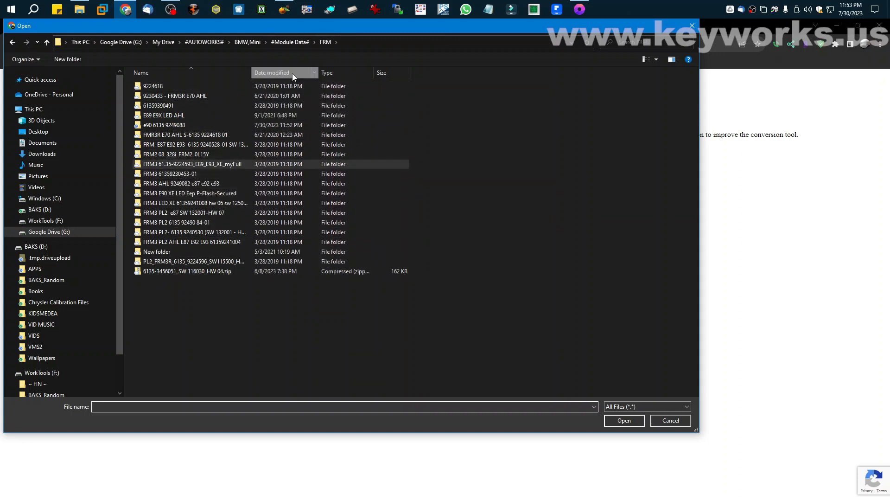
{"action": "left_click", "coordinate": [273, 73]}
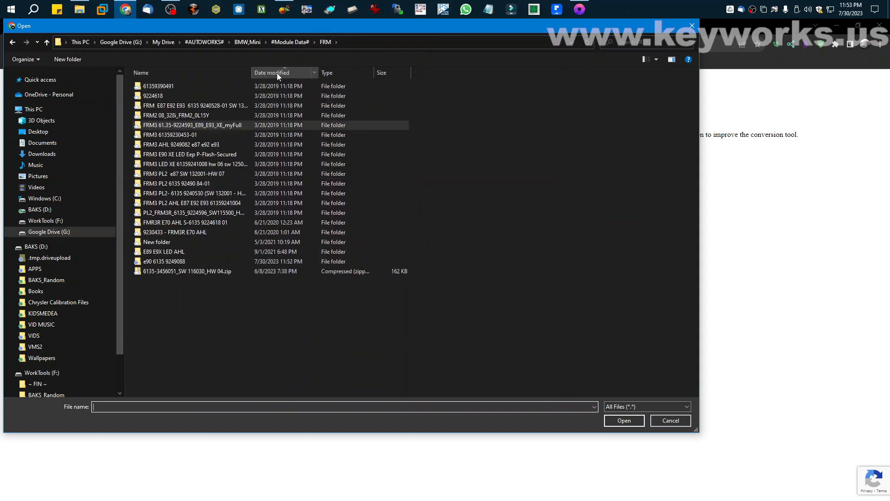
{"action": "double_click", "coordinate": [157, 86]}
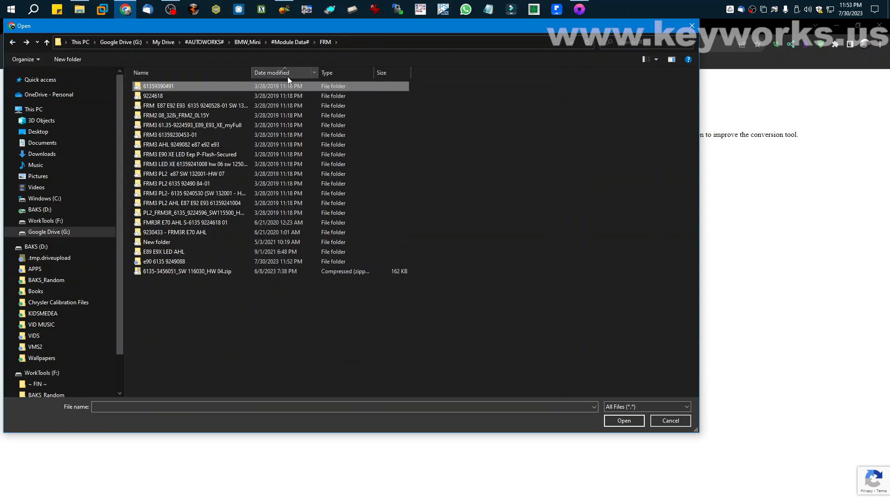
{"action": "double_click", "coordinate": [158, 86]}
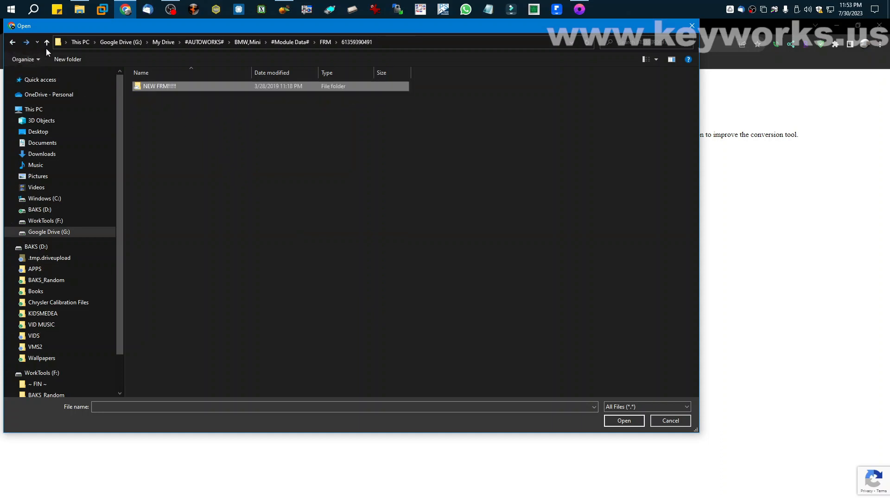
{"action": "left_click", "coordinate": [47, 41]}
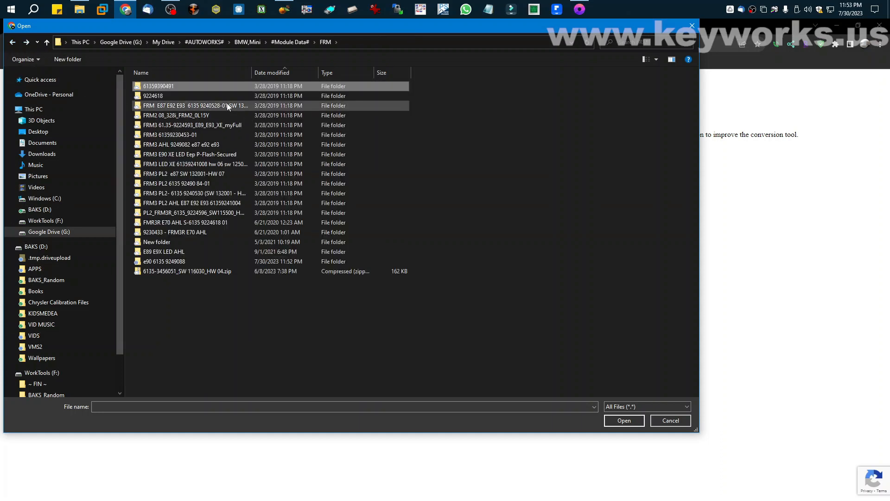
{"action": "left_click", "coordinate": [188, 271]}
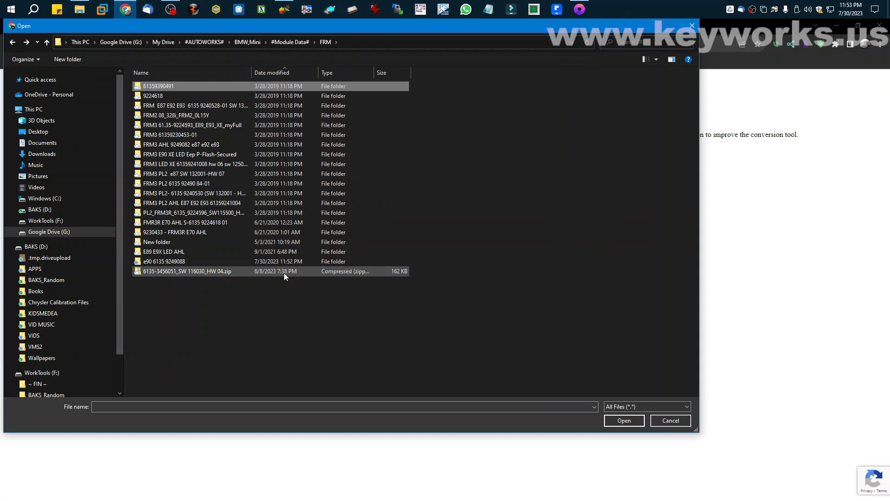
{"action": "left_click", "coordinate": [165, 261]}
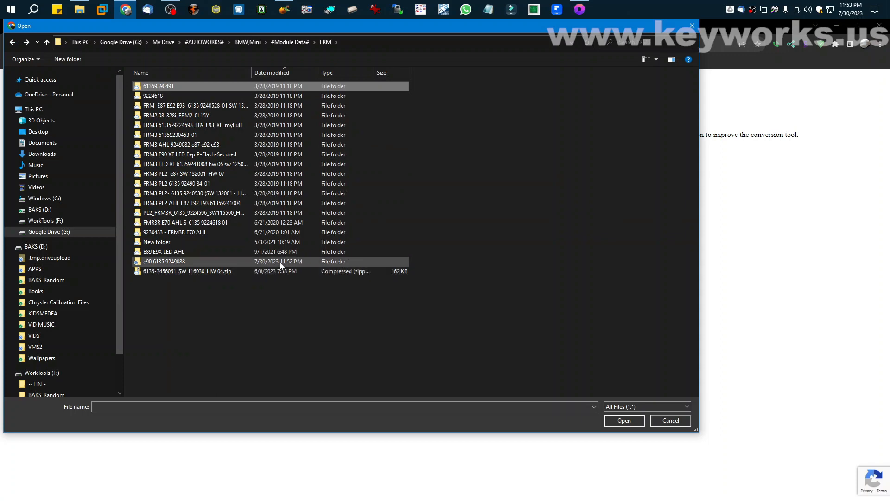
{"action": "double_click", "coordinate": [163, 261]}
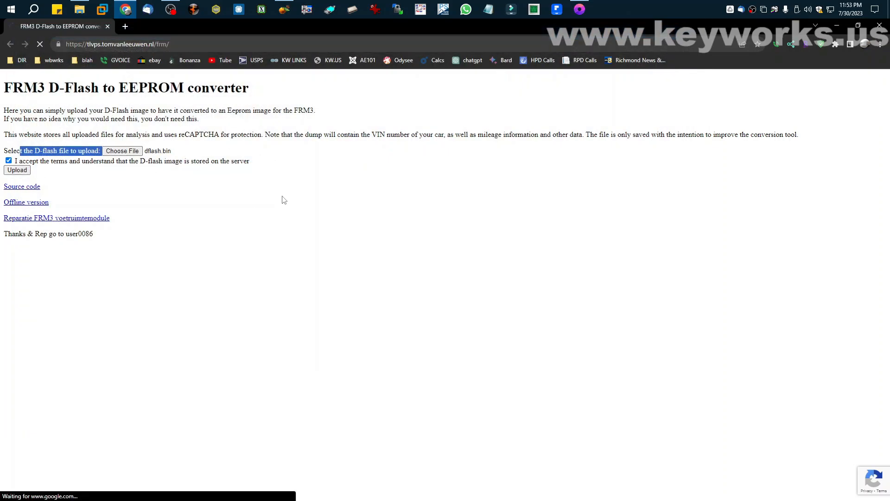
{"action": "left_click", "coordinate": [17, 170]}
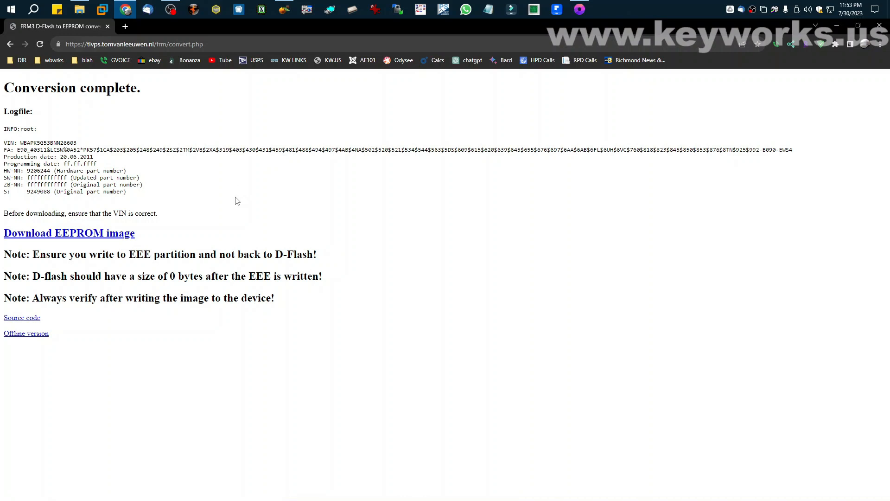
{"action": "mouse_move", "coordinate": [61, 238]}
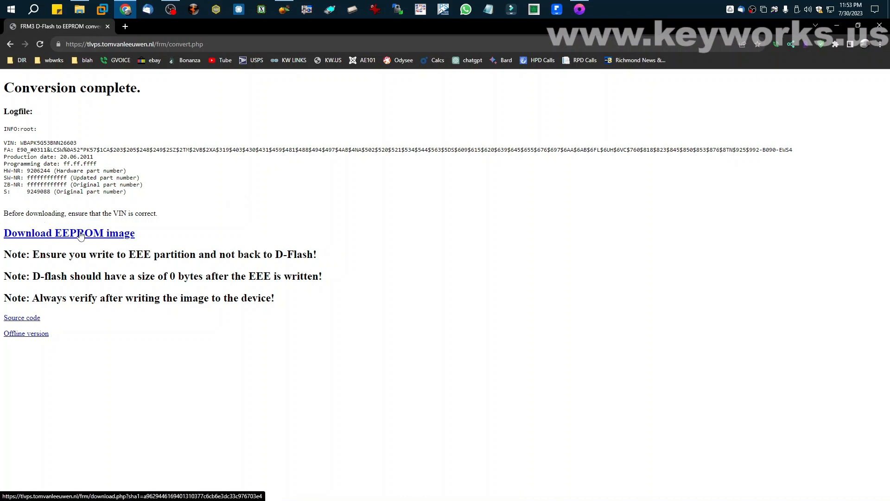
Step: Highlight the EEE partition warning and other lines in the conversion notes
{"action": "left_click_drag", "start_coordinate": [40, 254], "coordinate": [316, 254]}
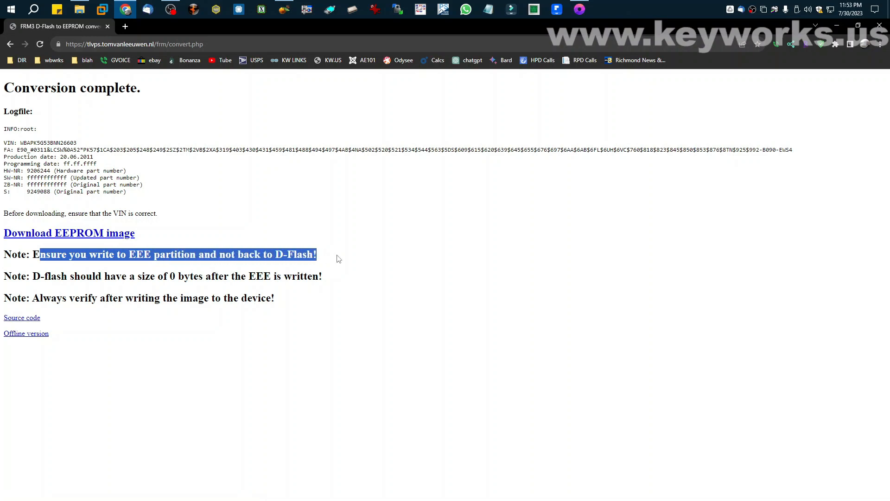
{"action": "left_click", "coordinate": [203, 249]}
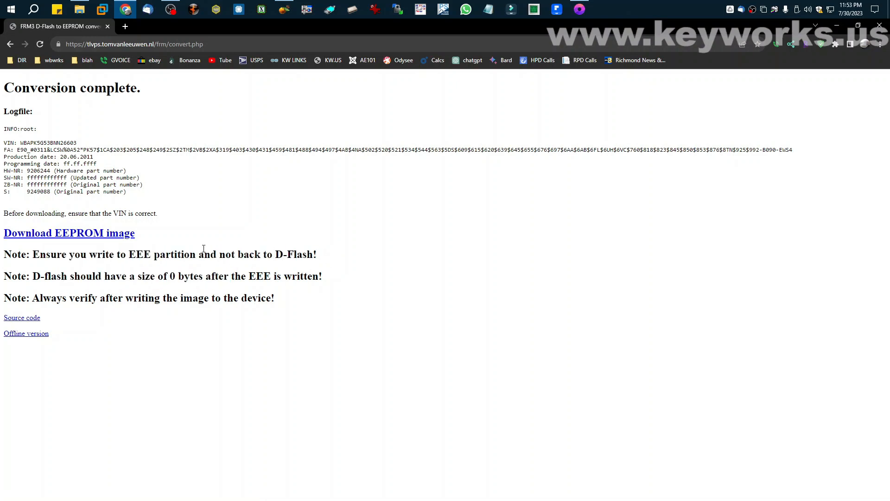
{"action": "mouse_move", "coordinate": [51, 276]}
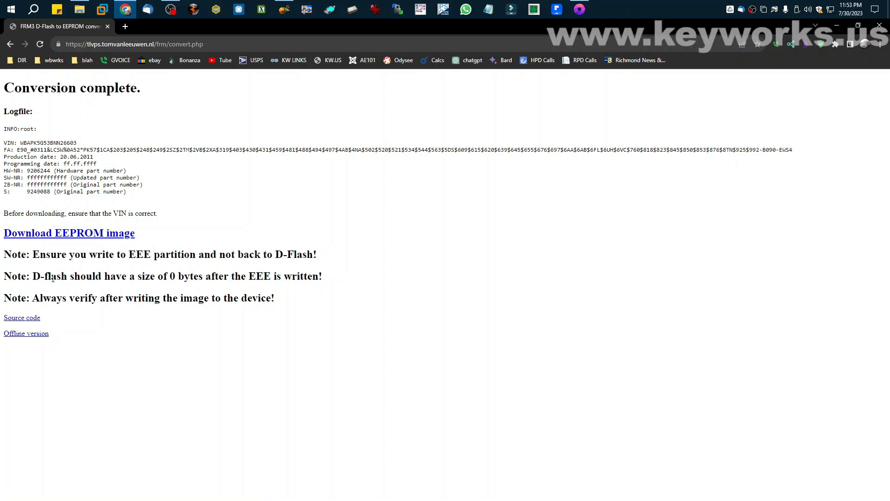
{"action": "left_click_drag", "start_coordinate": [41, 276], "coordinate": [322, 276]}
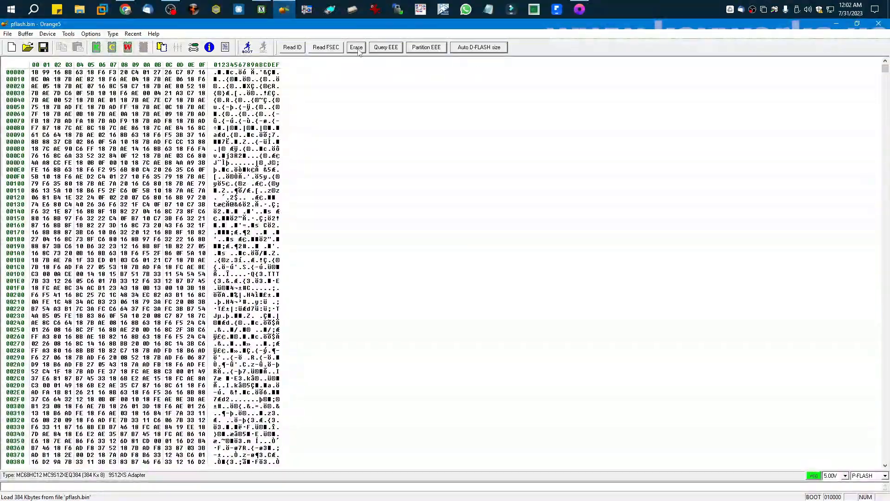
Step: Erase the chip in plain Erase mode, then switch the memory area to EEE
{"action": "left_click", "coordinate": [356, 47]}
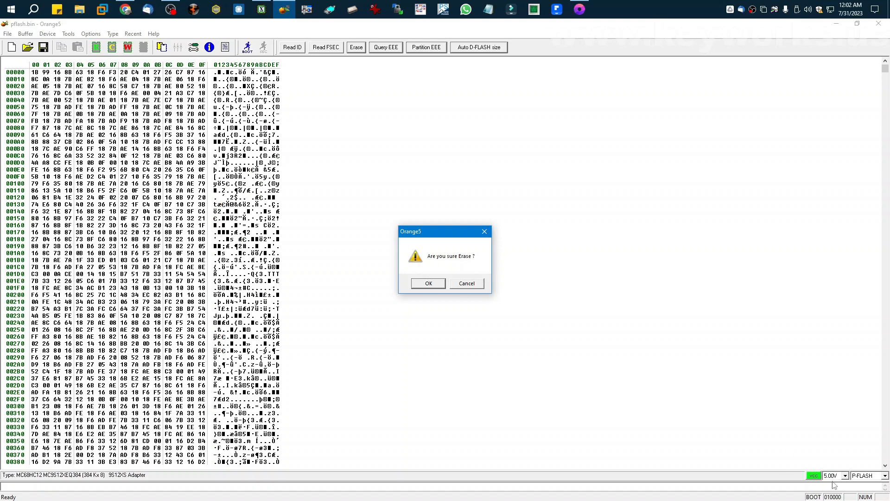
{"action": "left_click", "coordinate": [428, 283]}
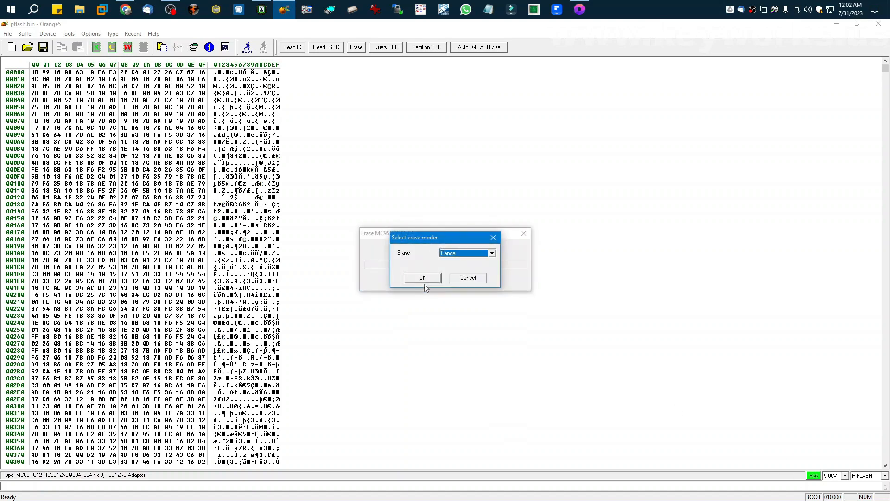
{"action": "left_click", "coordinate": [490, 253]}
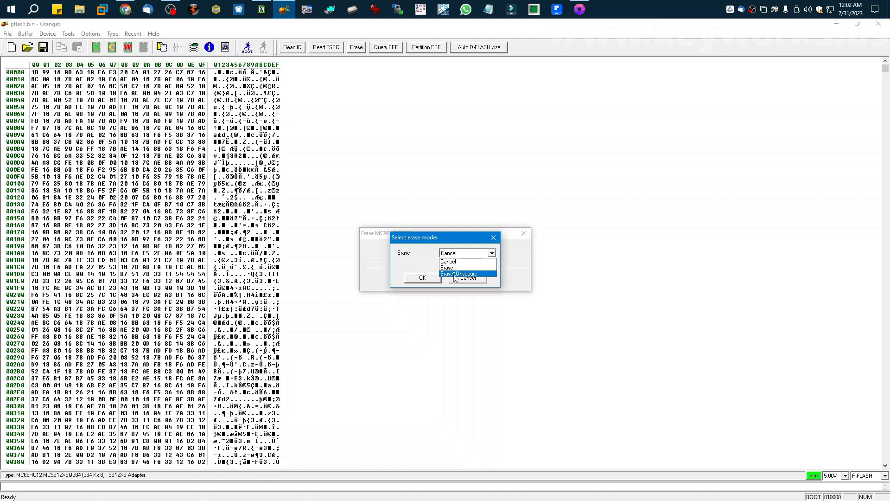
{"action": "left_click", "coordinate": [446, 267]}
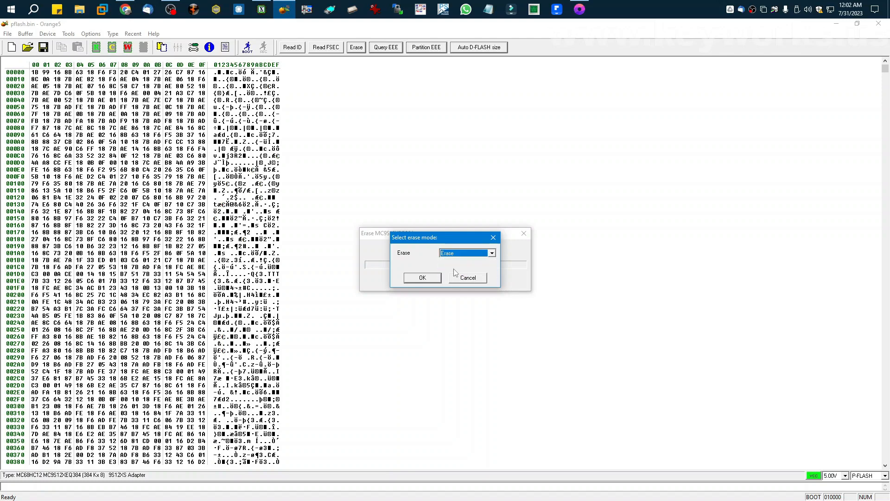
{"action": "left_click", "coordinate": [422, 278]}
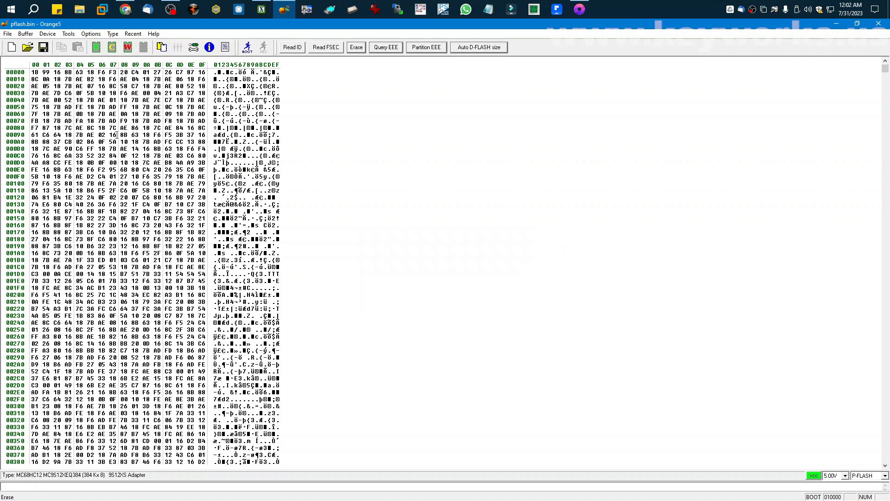
{"action": "left_click", "coordinate": [862, 476]}
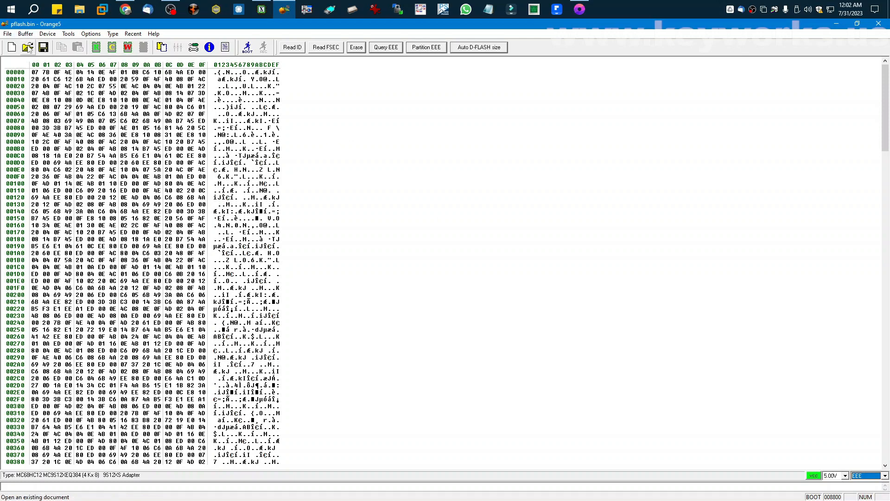
Step: Load eee.bin and partition EEE with DFPART 0000 and ERPART 0010, confirming the erase
{"action": "left_click", "coordinate": [27, 48]}
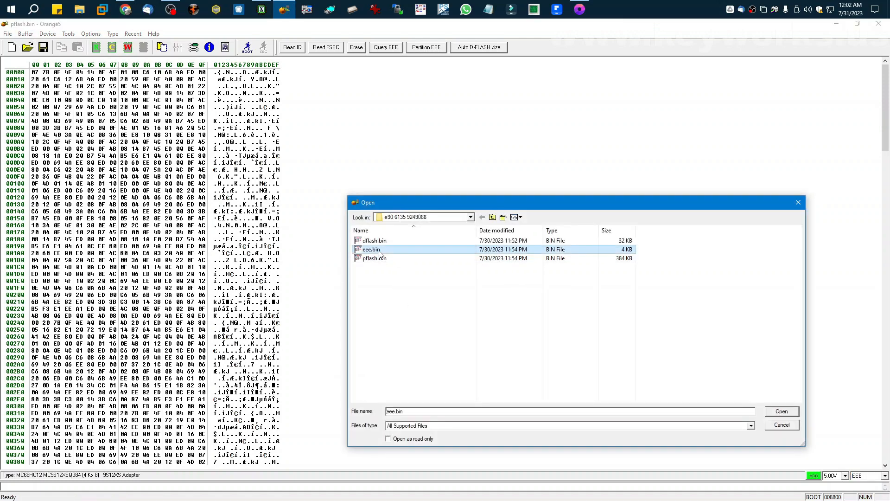
{"action": "left_click", "coordinate": [781, 411]}
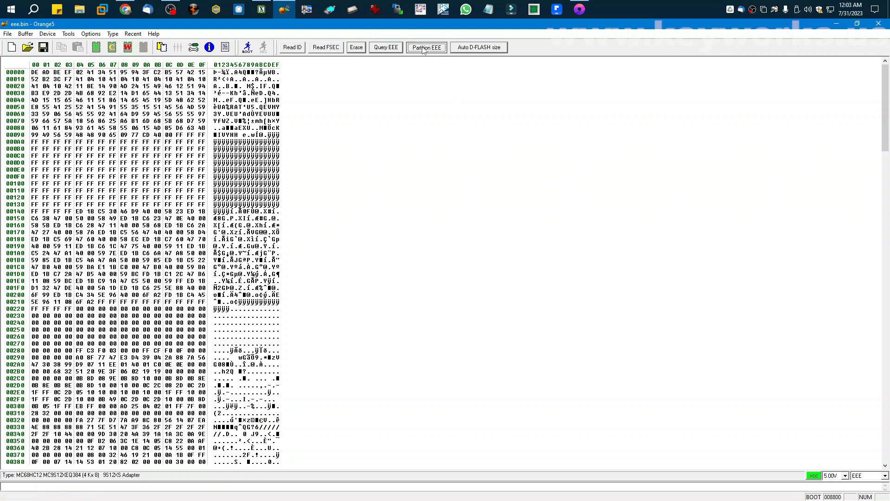
{"action": "left_click", "coordinate": [426, 47]}
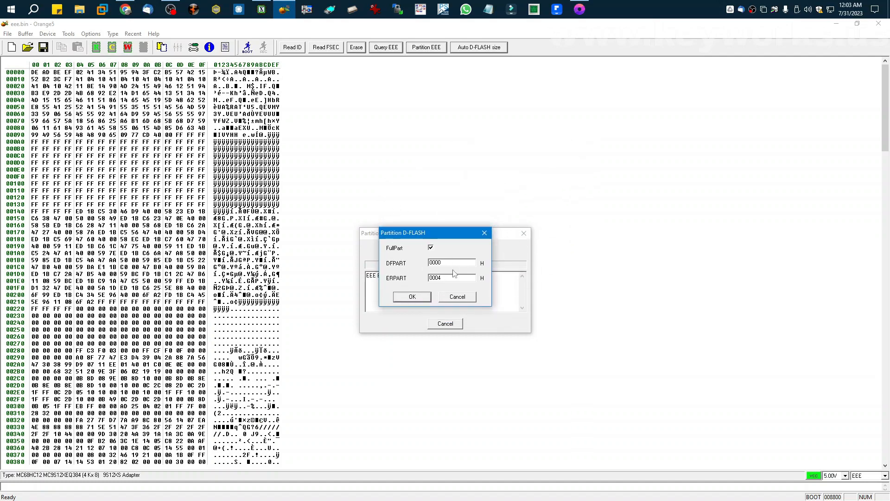
{"action": "left_click", "coordinate": [451, 262]}
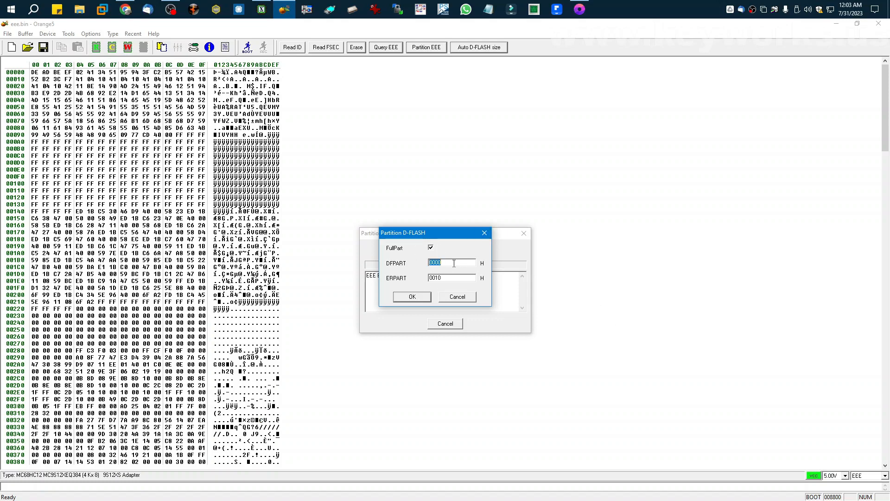
{"action": "mouse_move", "coordinate": [411, 268]}
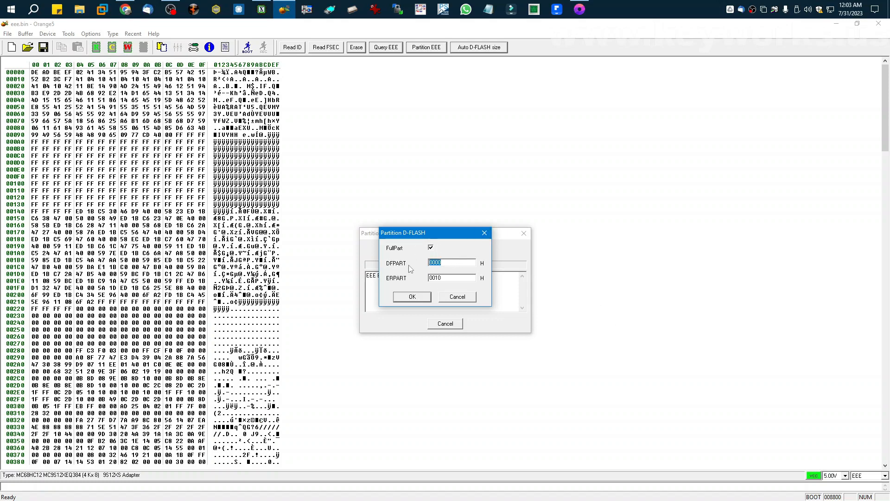
{"action": "mouse_move", "coordinate": [390, 285]}
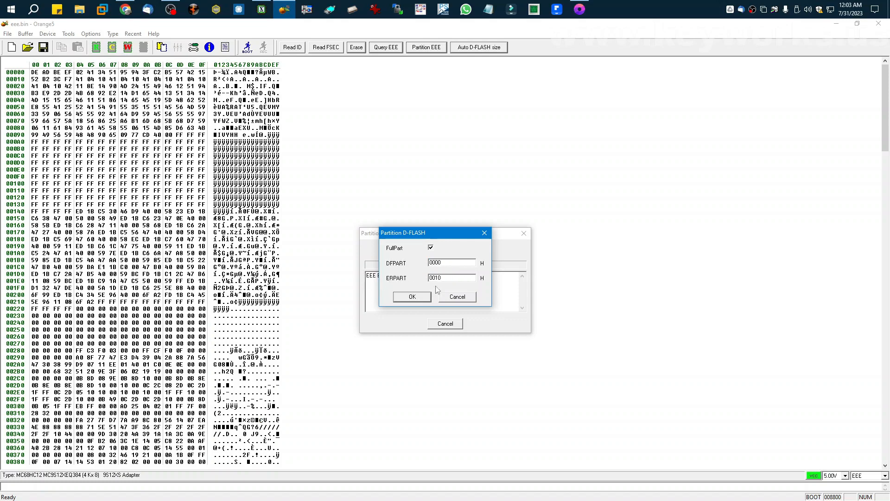
{"action": "left_click", "coordinate": [412, 296]}
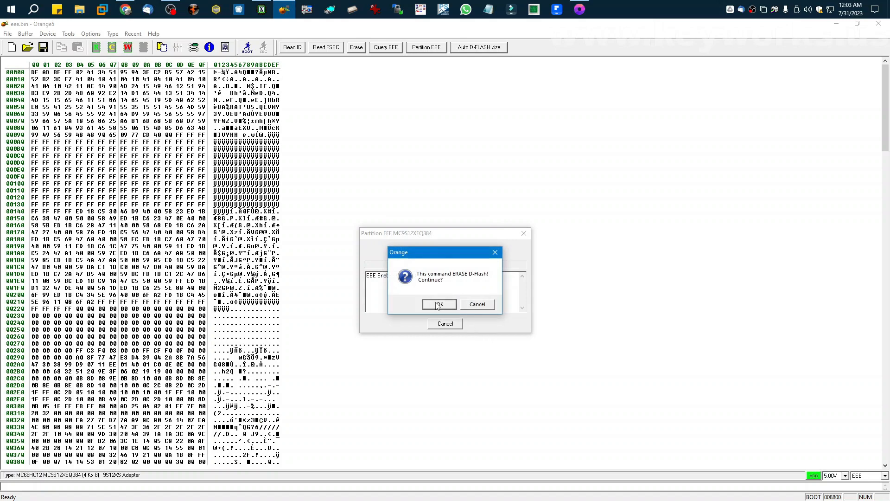
{"action": "left_click", "coordinate": [438, 304]}
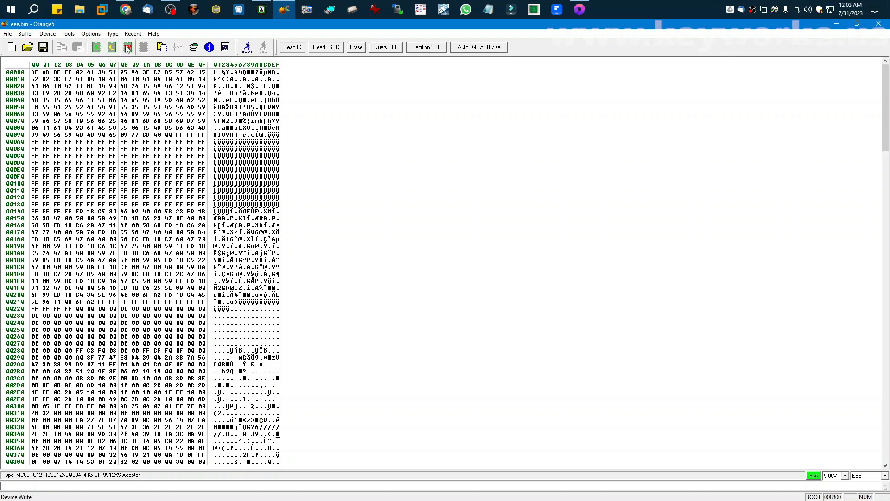
Step: Write eee.bin to the MC9S12XEQ384, then load pflash.bin and write it to P-Flash
{"action": "left_click", "coordinate": [132, 47]}
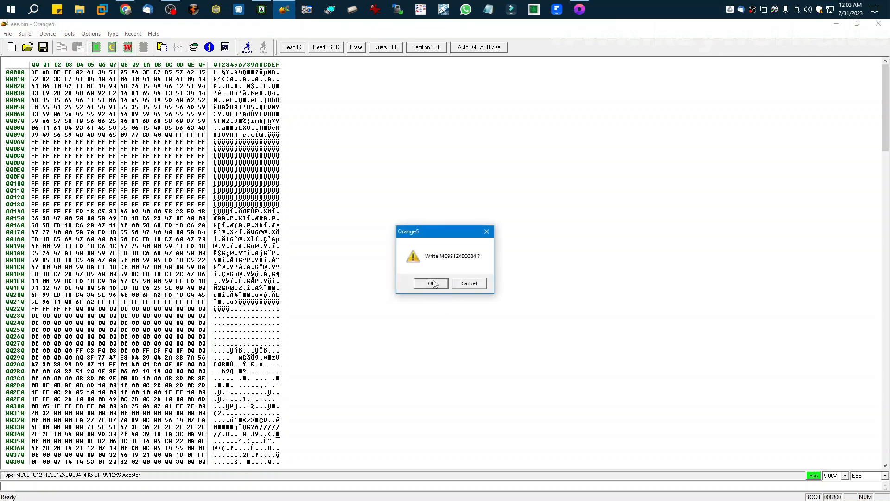
{"action": "left_click", "coordinate": [431, 283]}
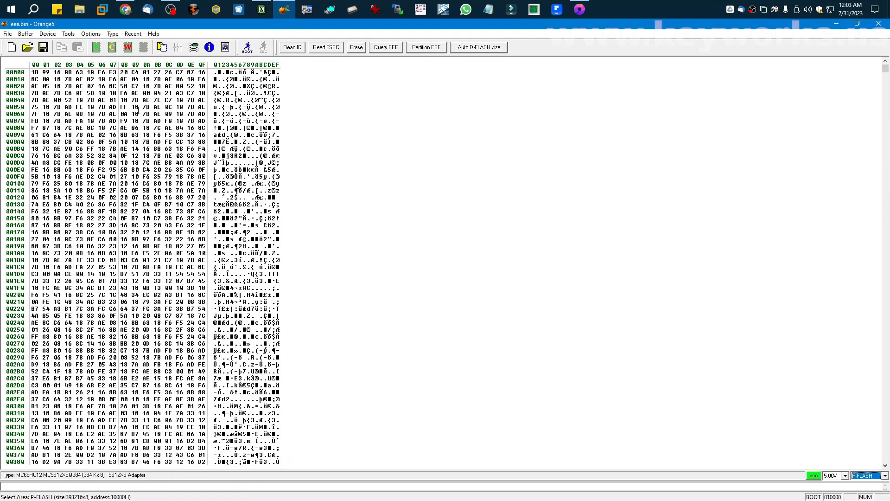
{"action": "left_click", "coordinate": [10, 47]}
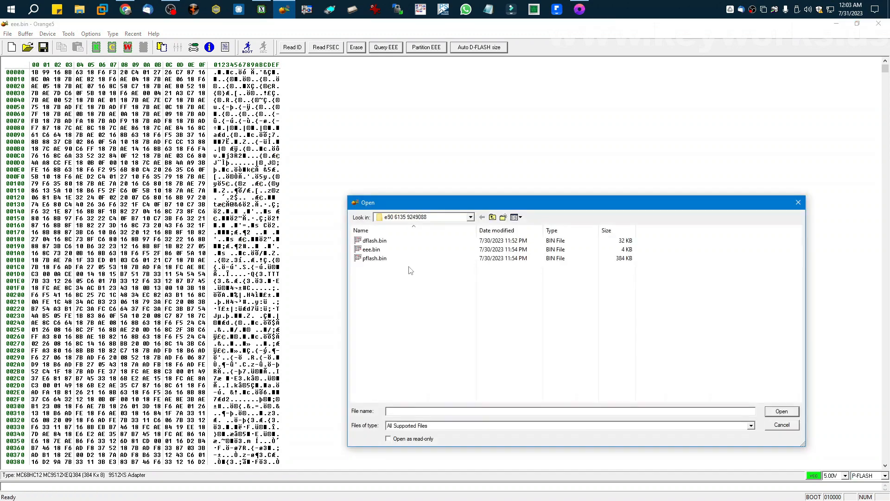
{"action": "double_click", "coordinate": [375, 258]}
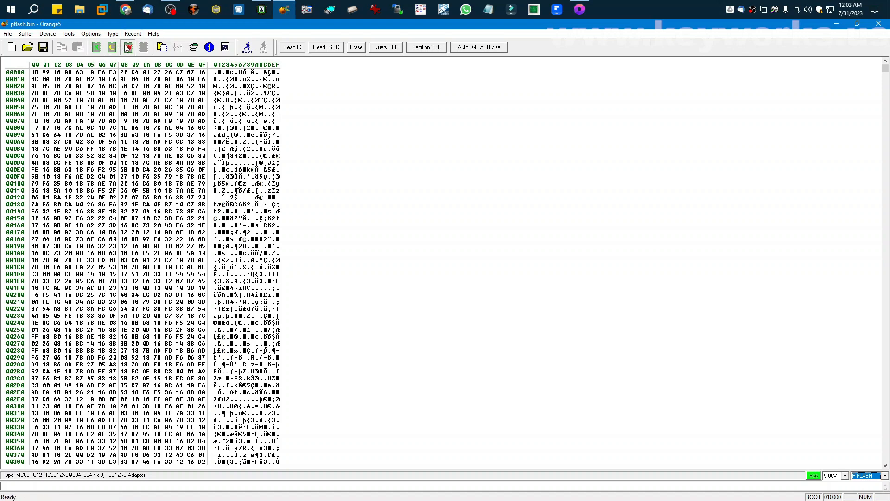
{"action": "left_click", "coordinate": [126, 47]}
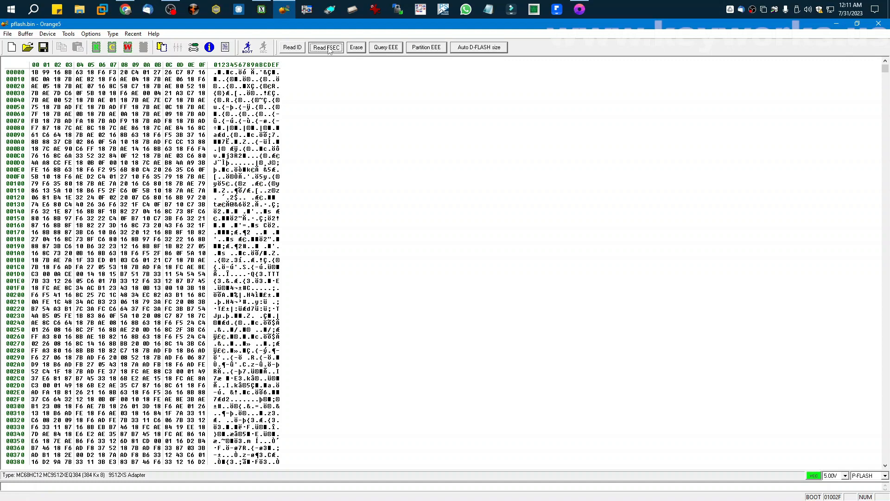
Step: Read the FSEC register and chip ID C482, then query EEE showing four ready sectors
{"action": "left_click", "coordinate": [325, 47]}
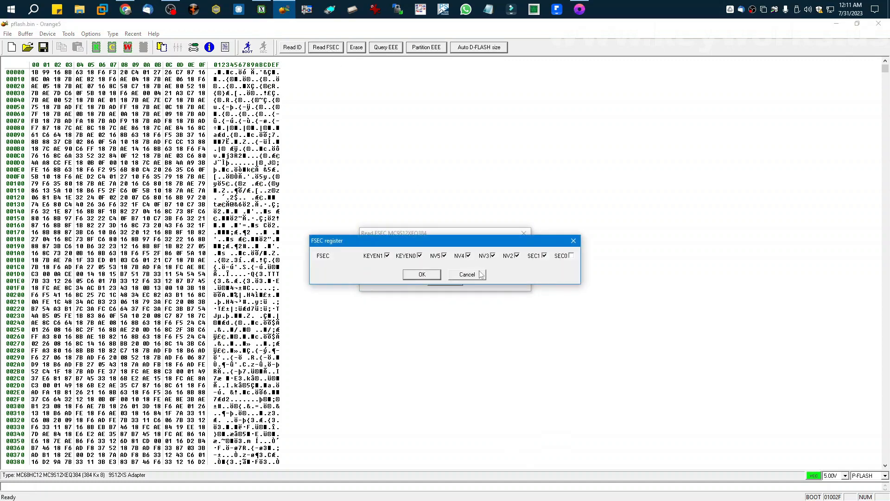
{"action": "left_click", "coordinate": [421, 274]}
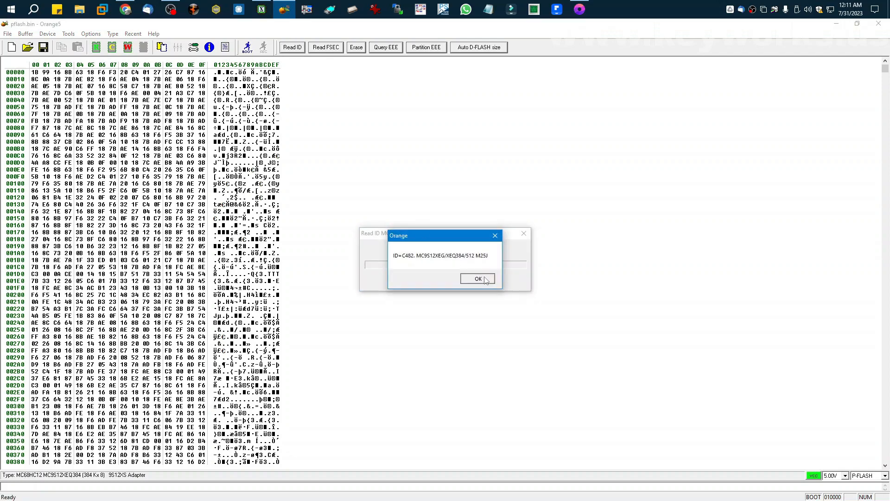
{"action": "left_click", "coordinate": [478, 278]}
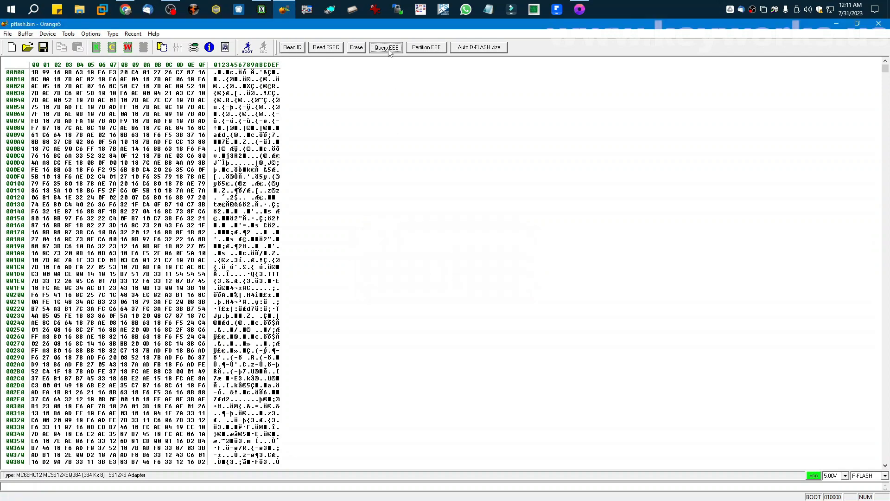
{"action": "left_click", "coordinate": [386, 47]}
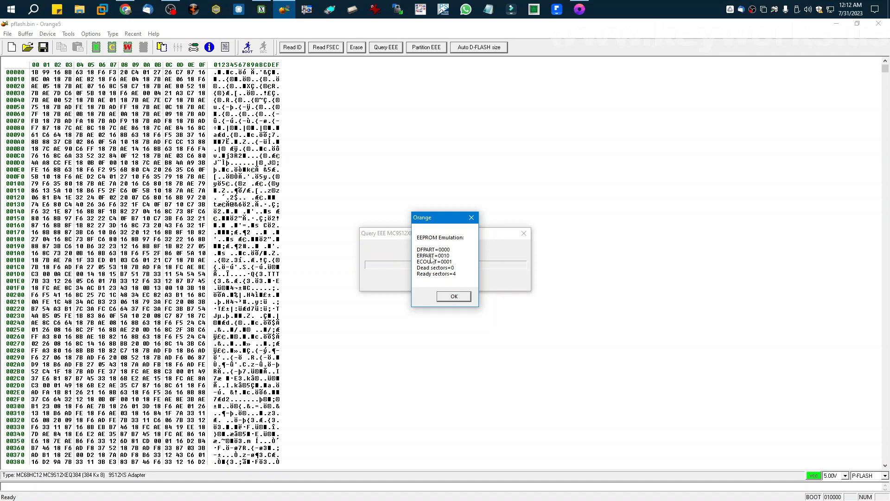
{"action": "left_click", "coordinate": [453, 296]}
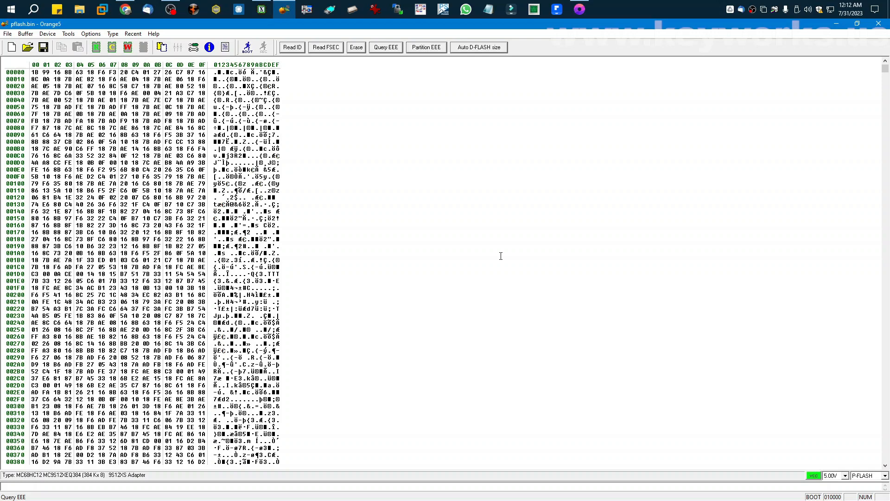
{"action": "mouse_move", "coordinate": [416, 135]}
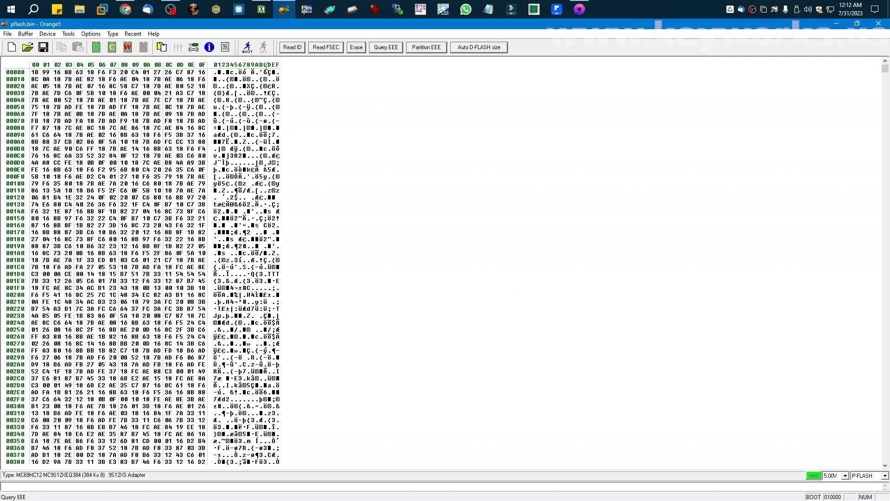
Step: Compare eee.bin against the chip (21 errors) and re-query EEE, again four ready sectors
{"action": "left_click", "coordinate": [247, 47]}
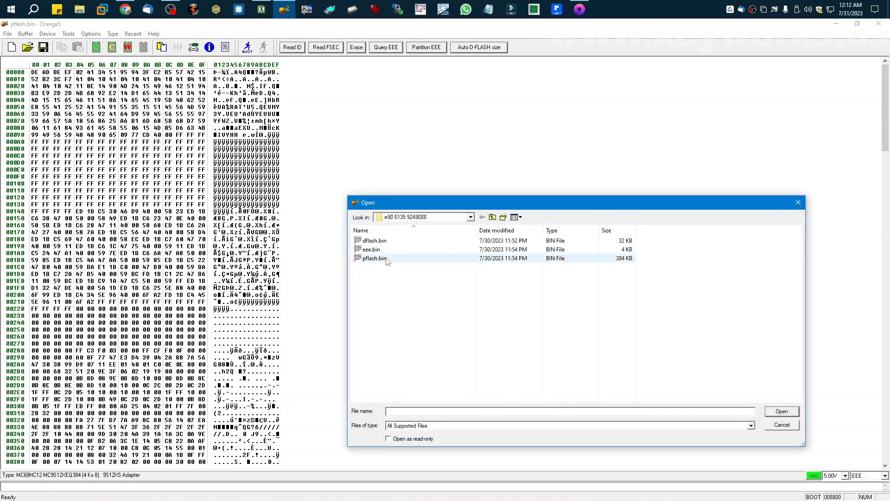
{"action": "double_click", "coordinate": [370, 249]}
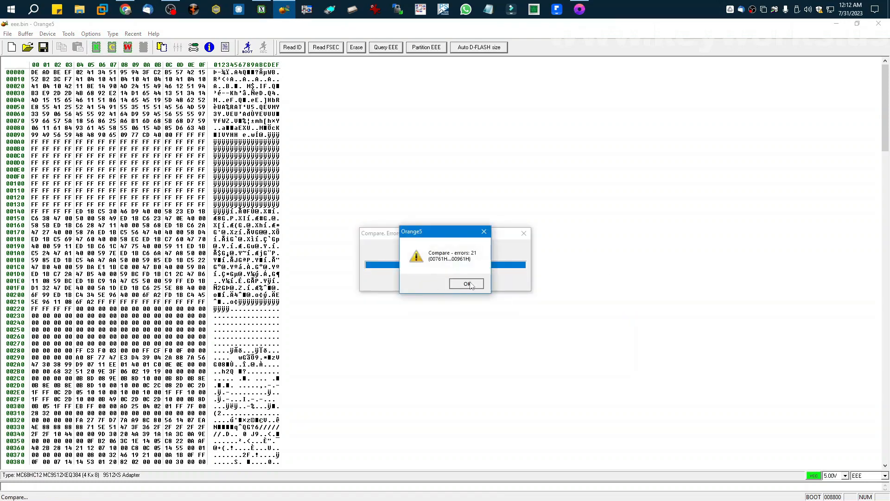
{"action": "left_click", "coordinate": [466, 283]}
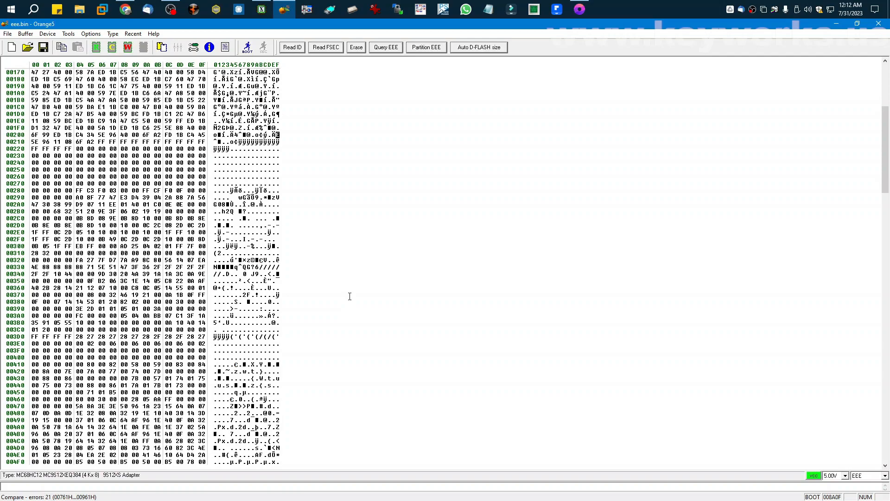
{"action": "left_click", "coordinate": [385, 48]}
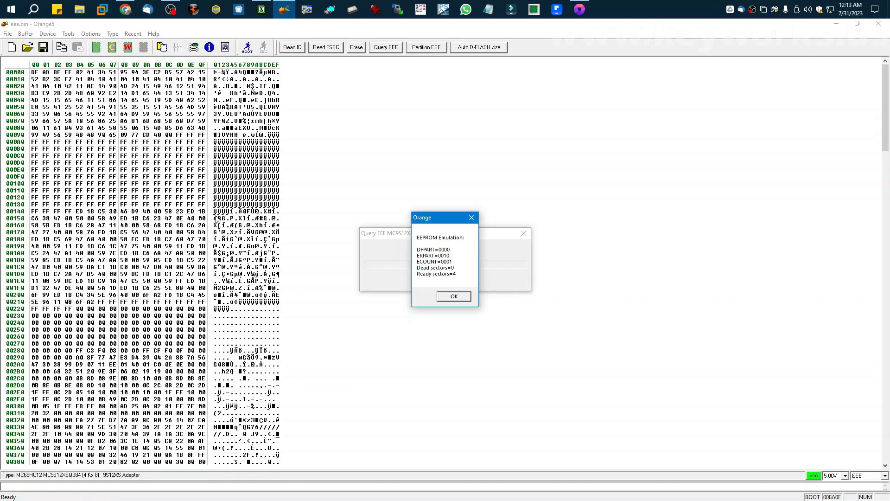
{"action": "left_click", "coordinate": [453, 296]}
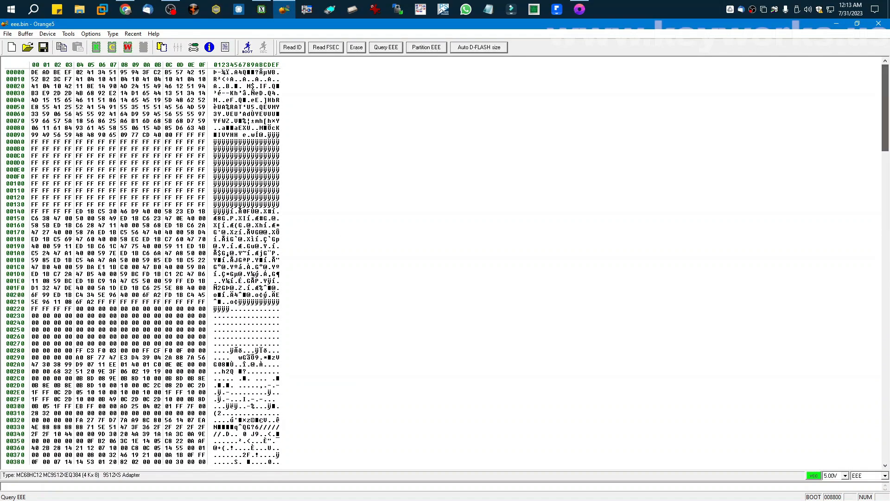